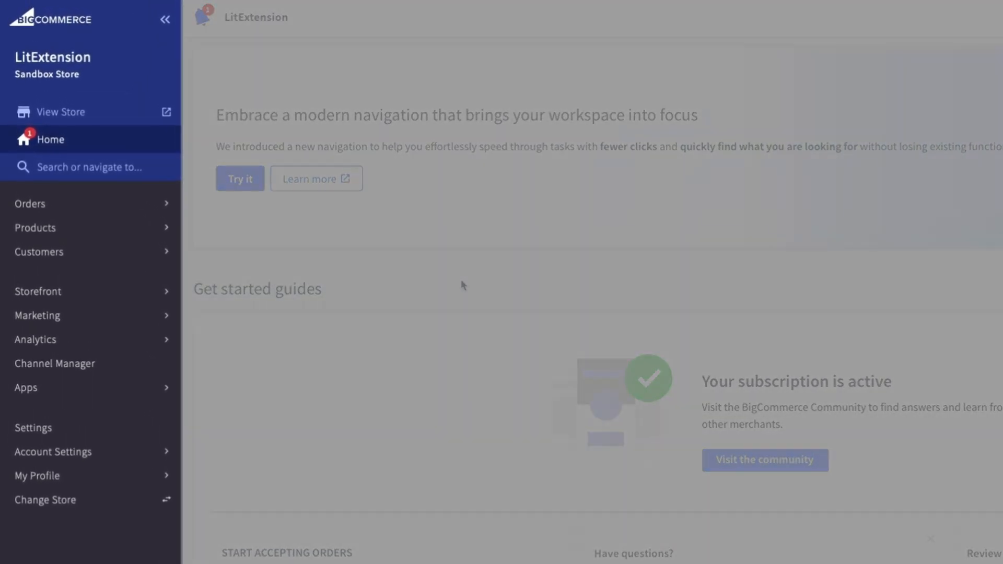
Step: Open store Settings and scroll down to the API section
click(33, 427)
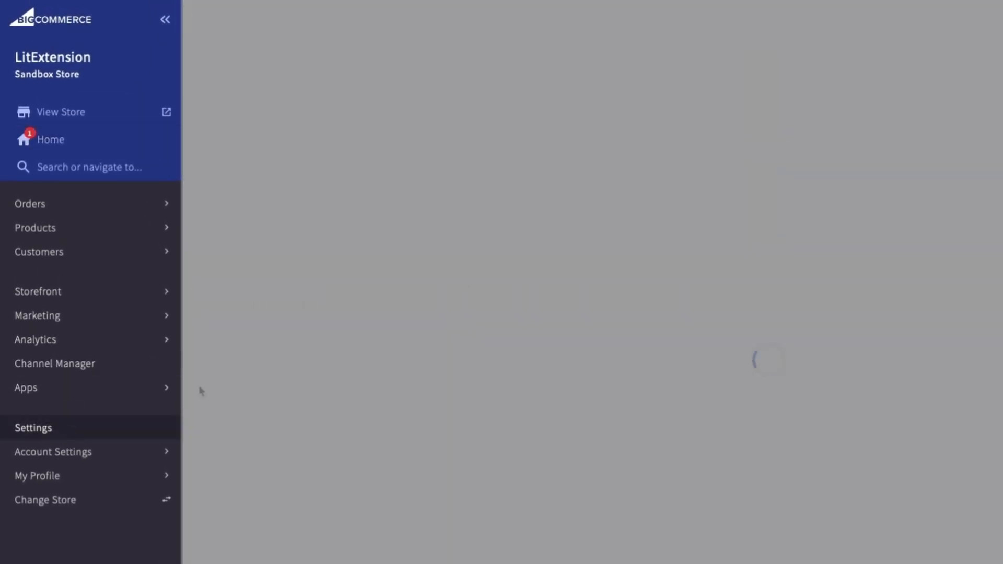
click(33, 427)
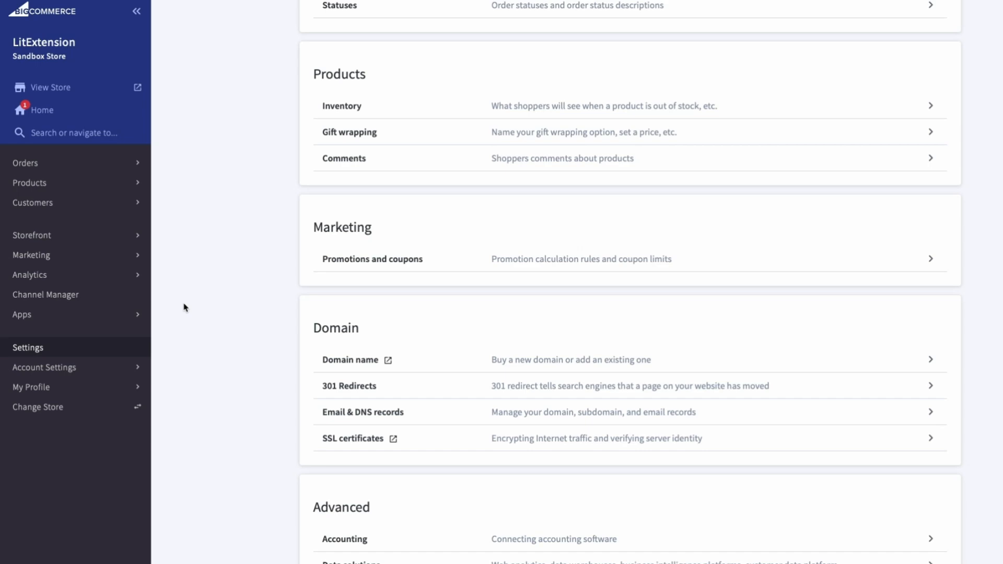
scroll(down, 3)
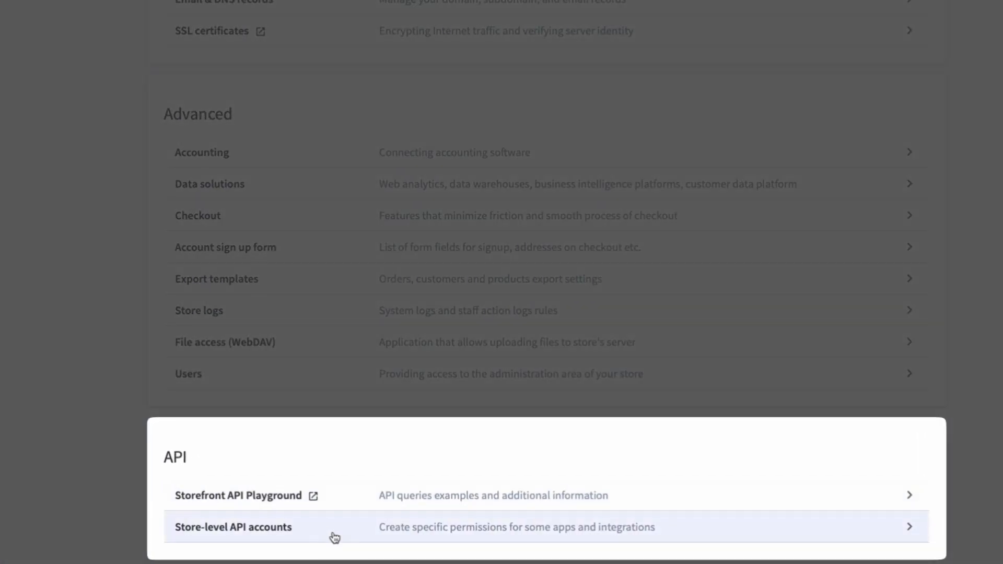
Step: Create a V2/V3 store-level API account named 'LitExtension Migration' and copy its API path
click(232, 526)
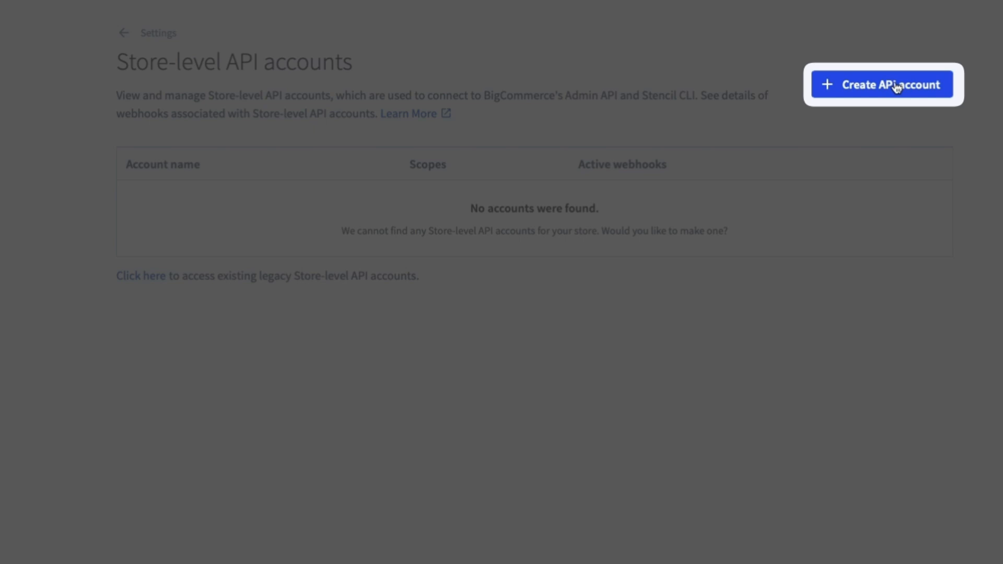
click(888, 84)
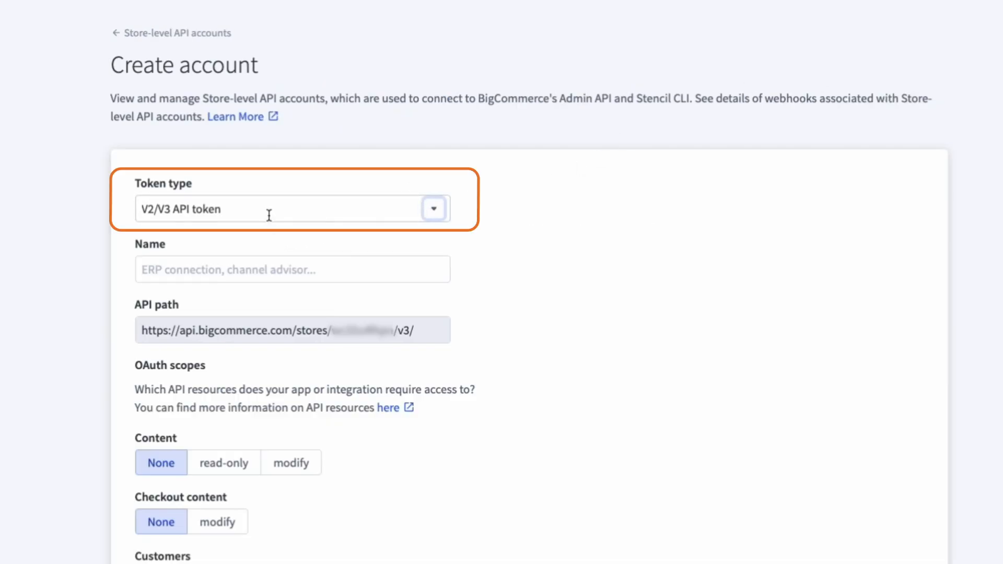
click(292, 208)
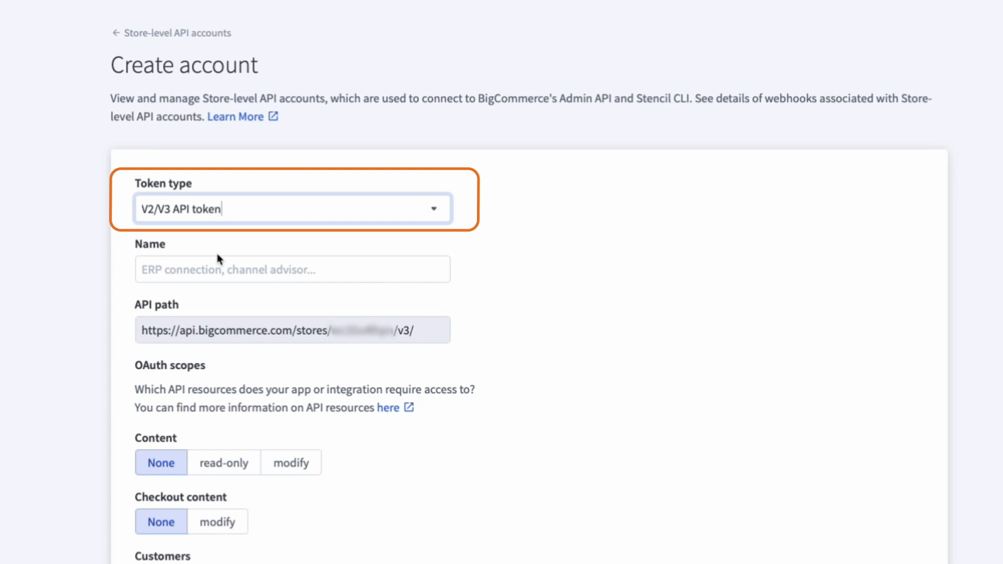
click(292, 268)
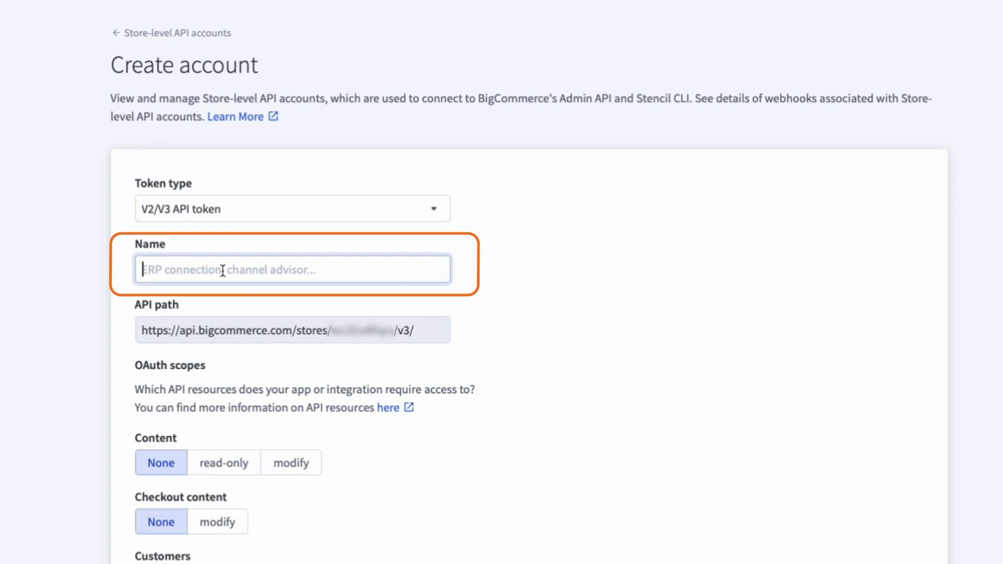
text(LitExtension Migration)
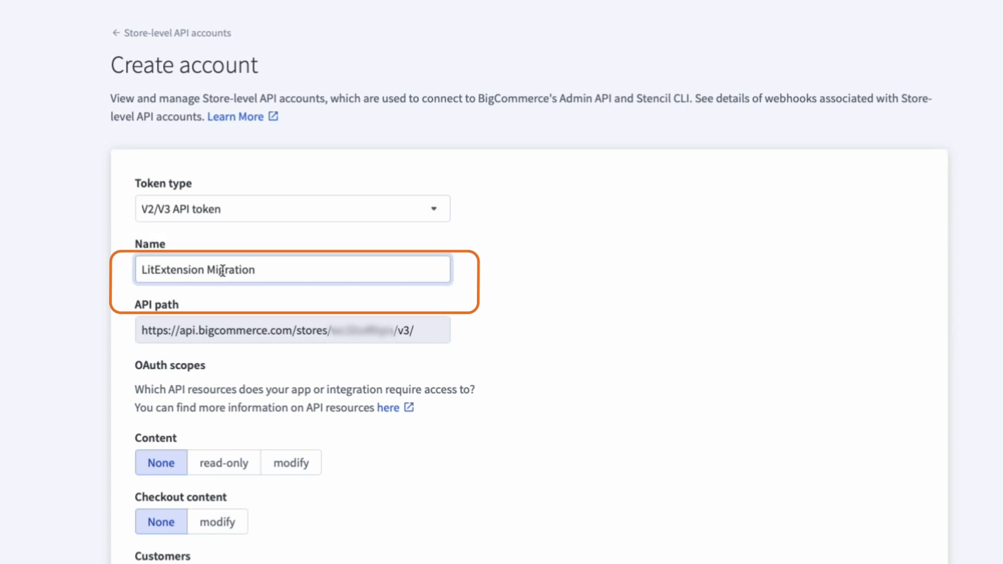
click(293, 329)
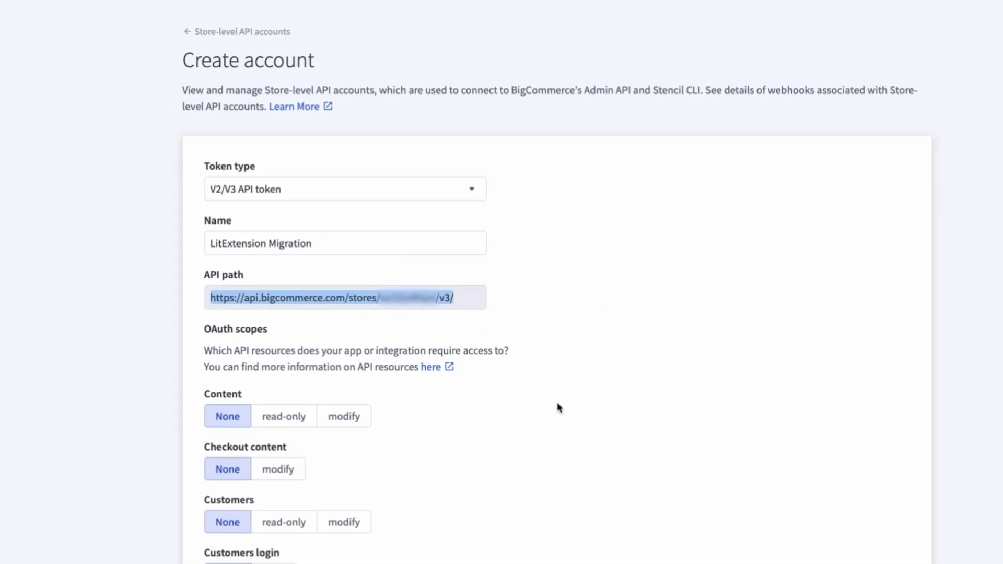
Step: Set every OAuth scope to modify, login, create, manage or full, then save
scroll(down, 3)
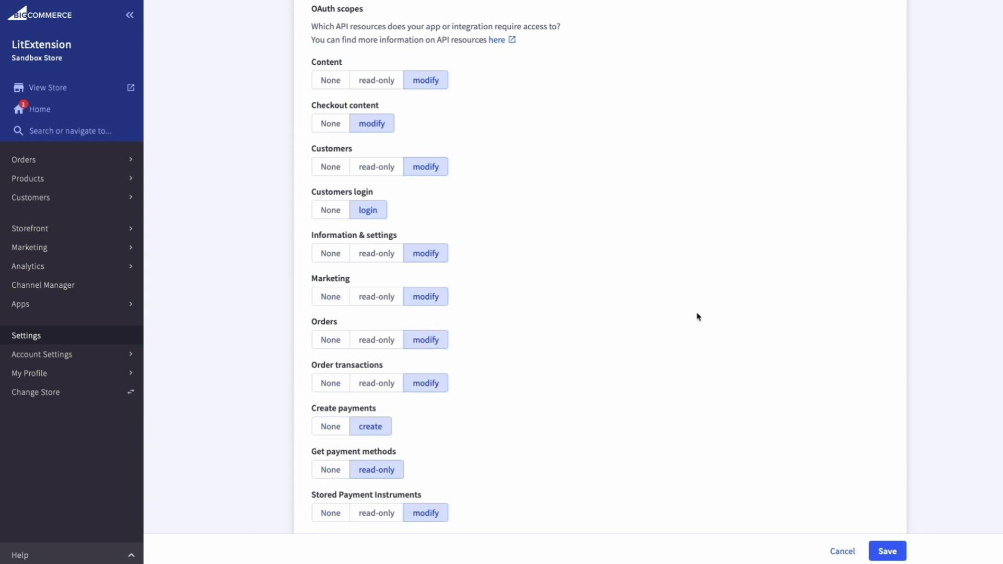
scroll(down, 3)
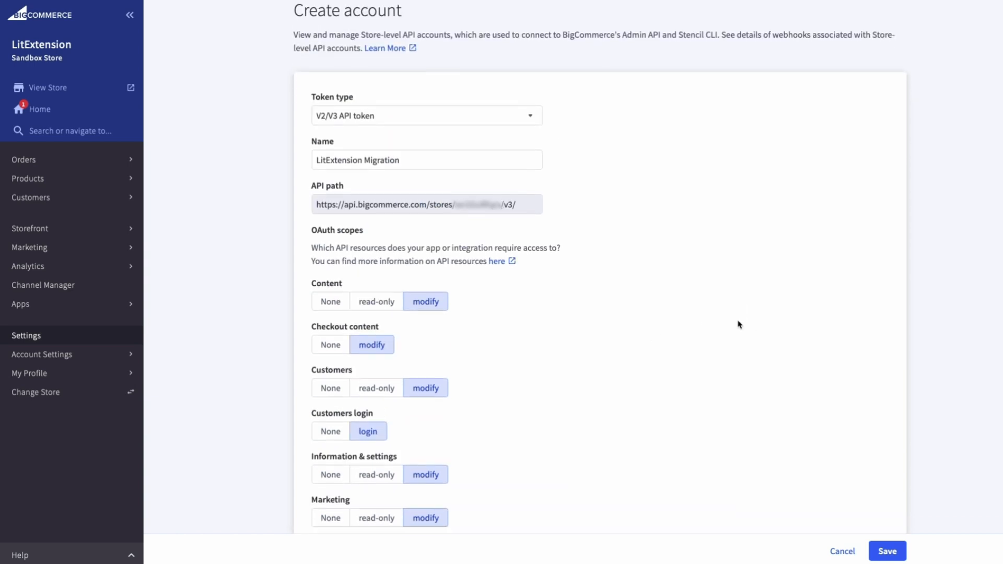
scroll(down, 3)
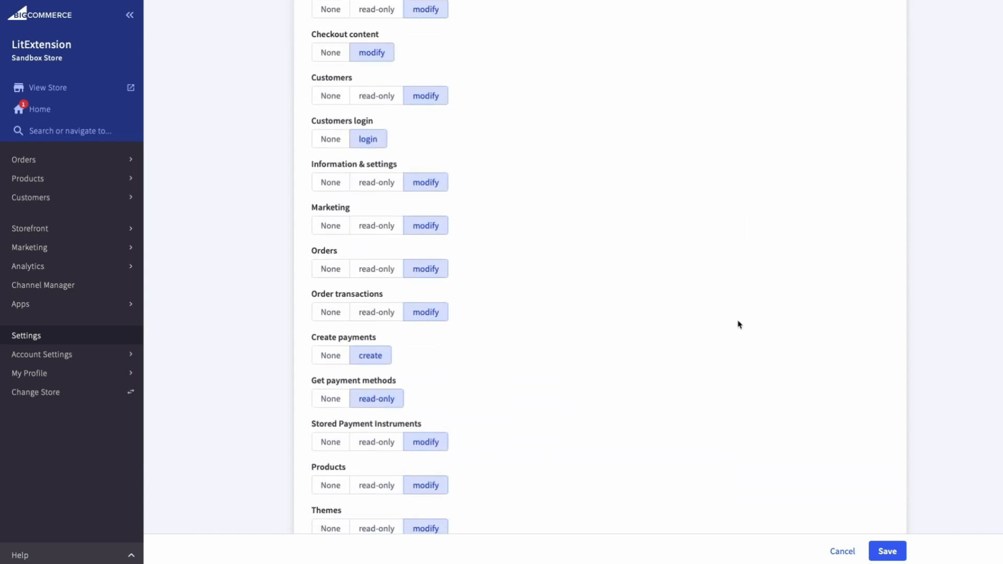
scroll(down, 3)
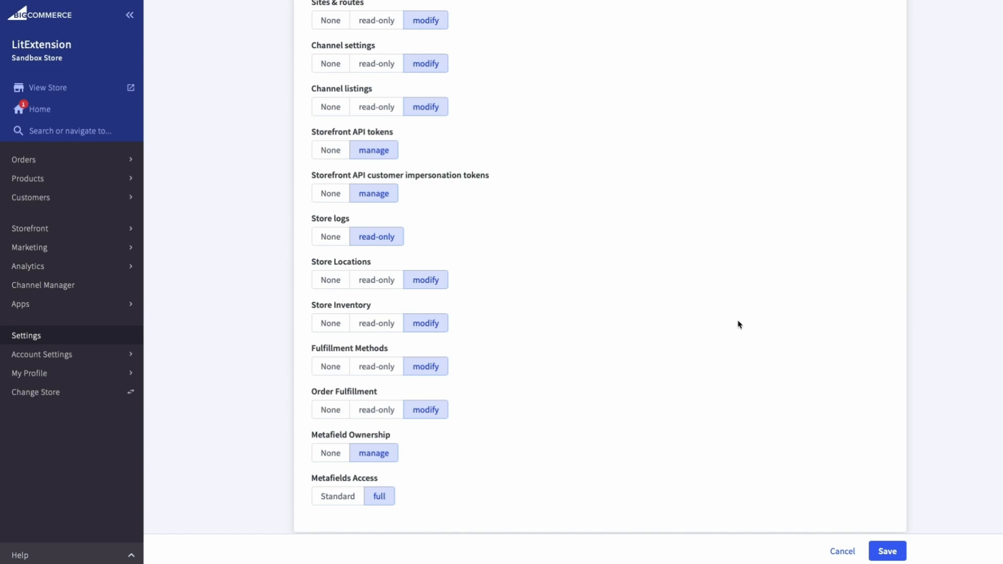
click(886, 550)
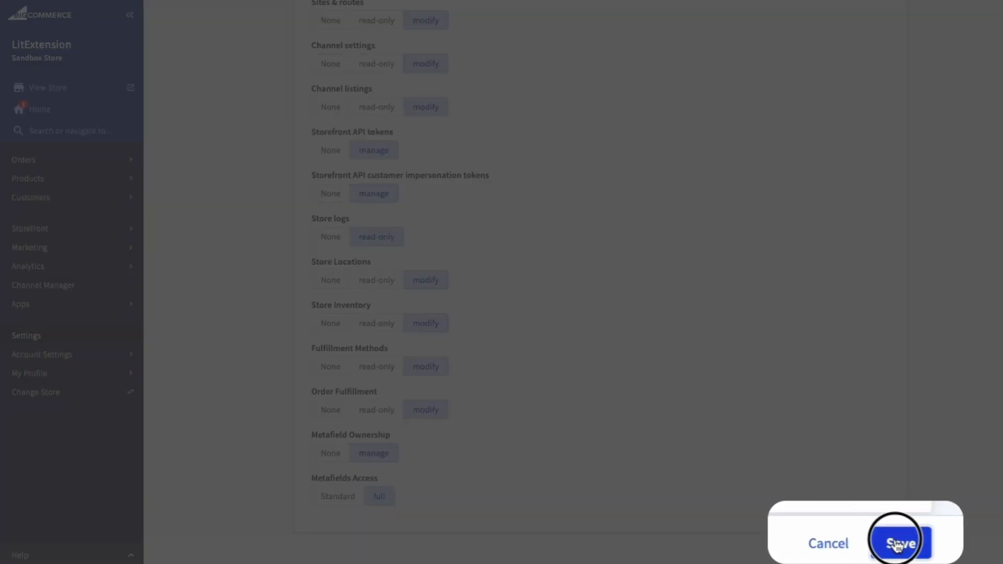
Step: Copy the client secret and access token from the credentials pop-up, then dismiss it
click(901, 542)
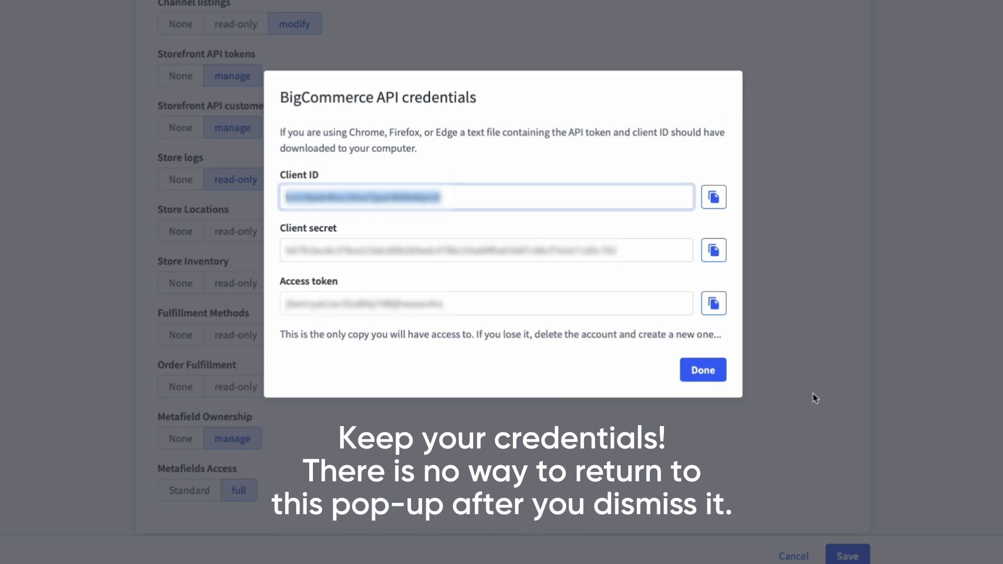
click(712, 250)
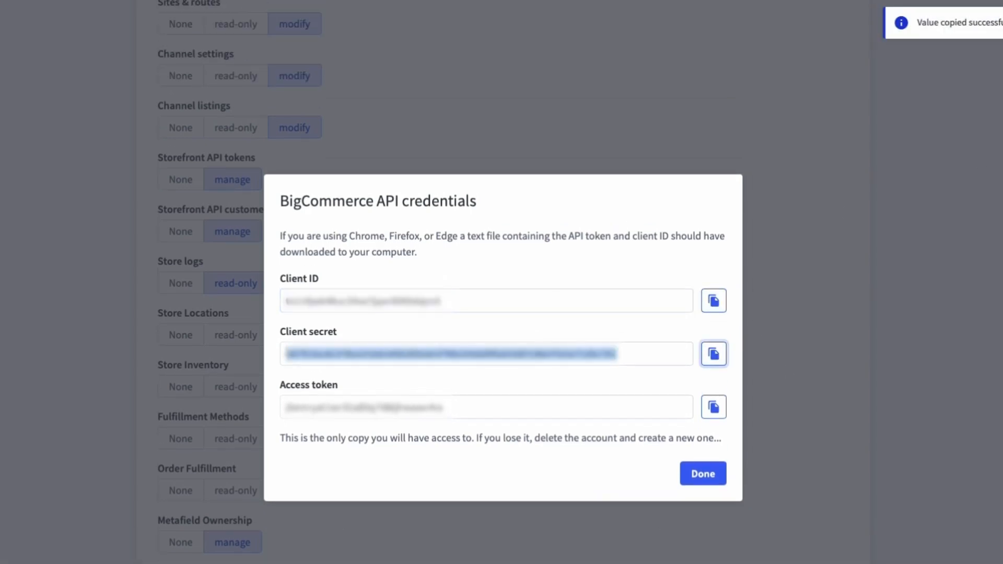
click(712, 406)
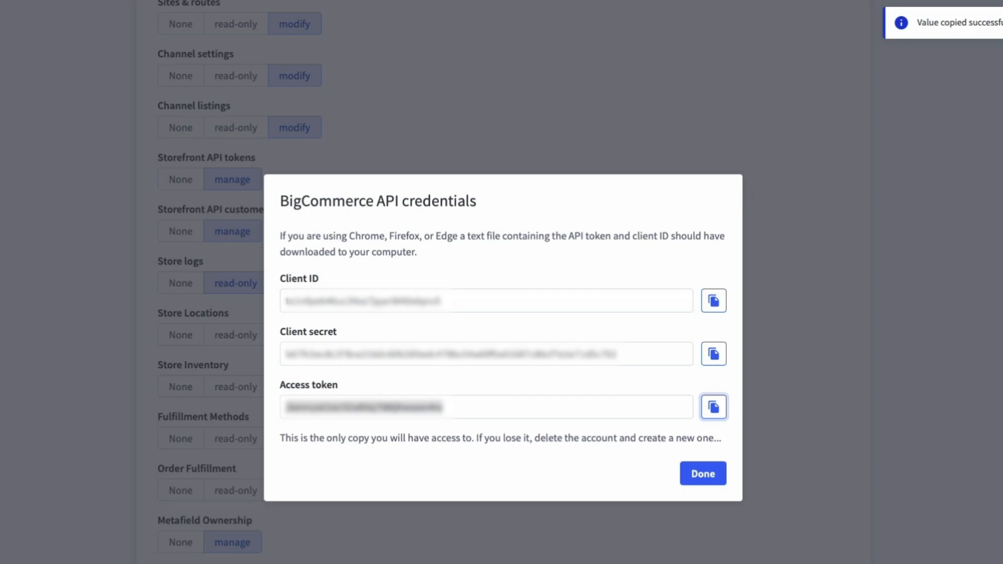
click(701, 473)
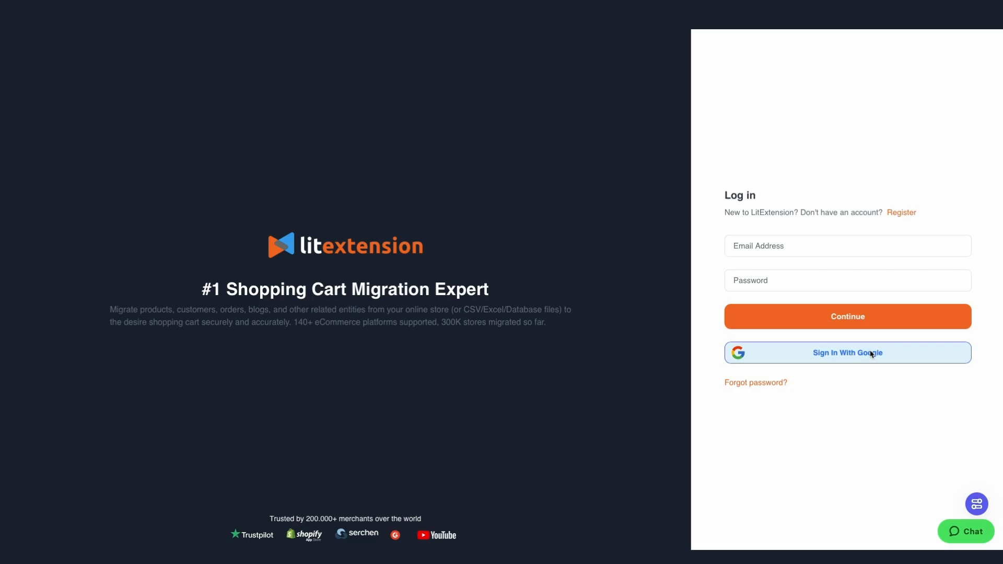
Step: Sign in to LitExtension with Google and set BigCommerce as target with URL, API path, client ID, token
click(847, 352)
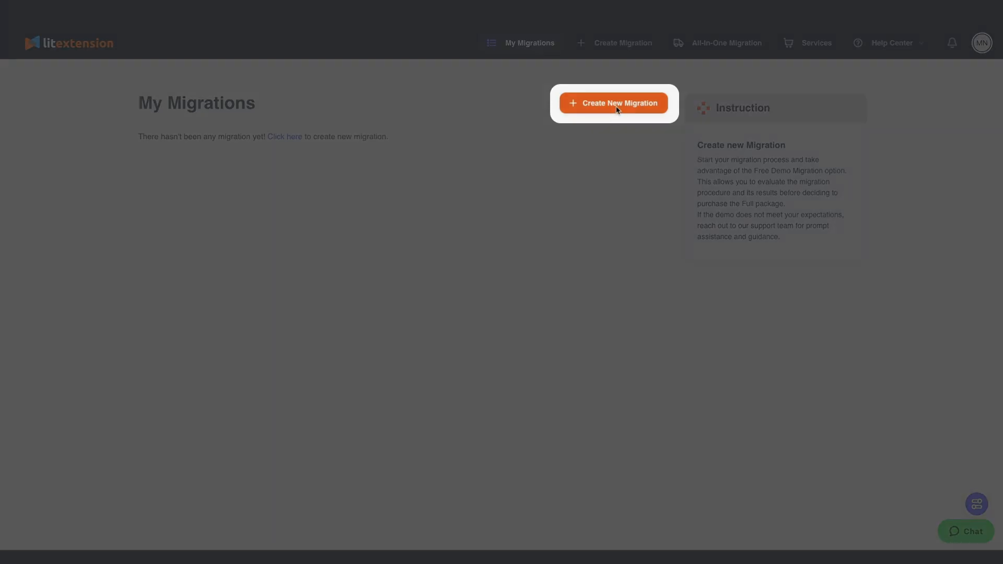
click(617, 103)
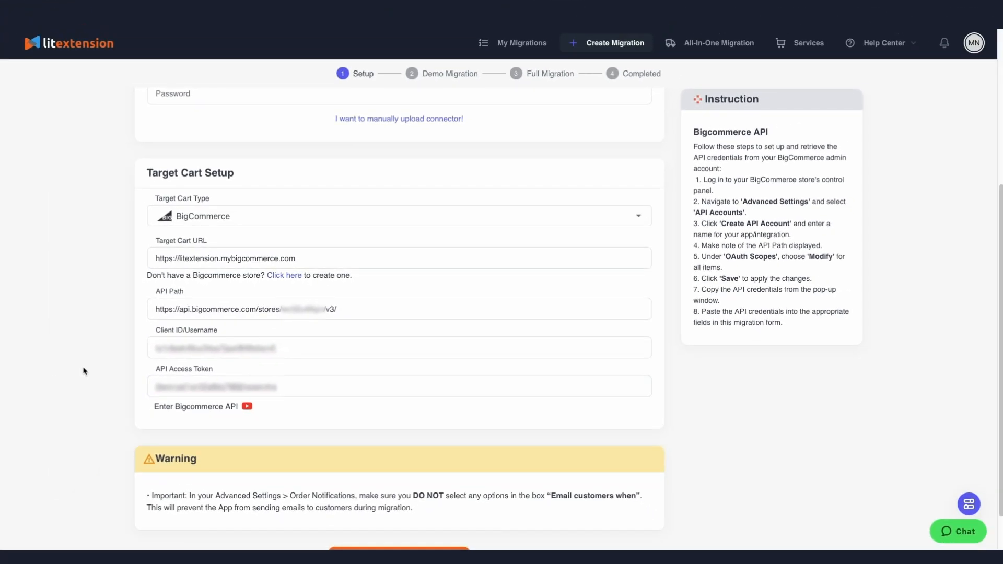
scroll(down, 3)
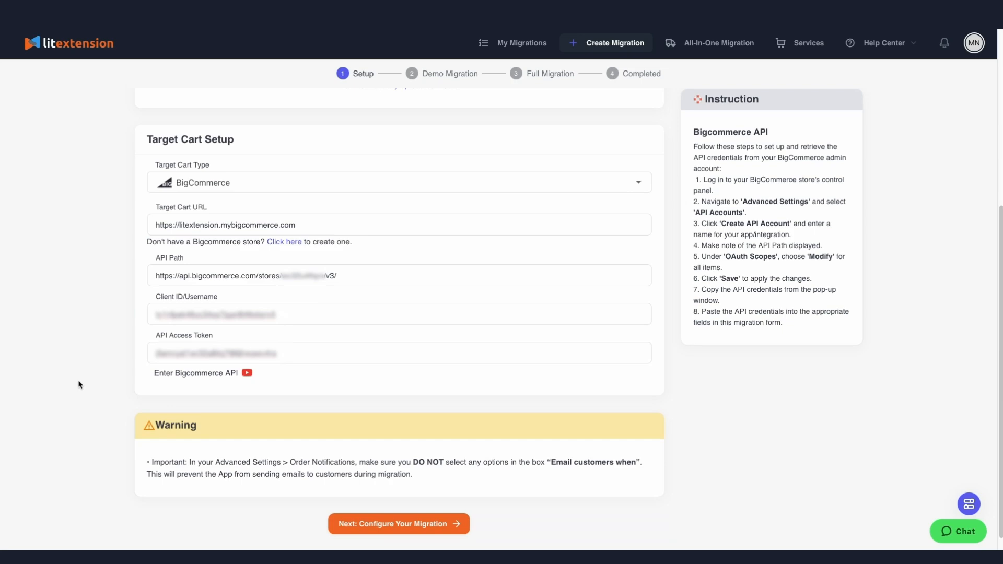
click(398, 524)
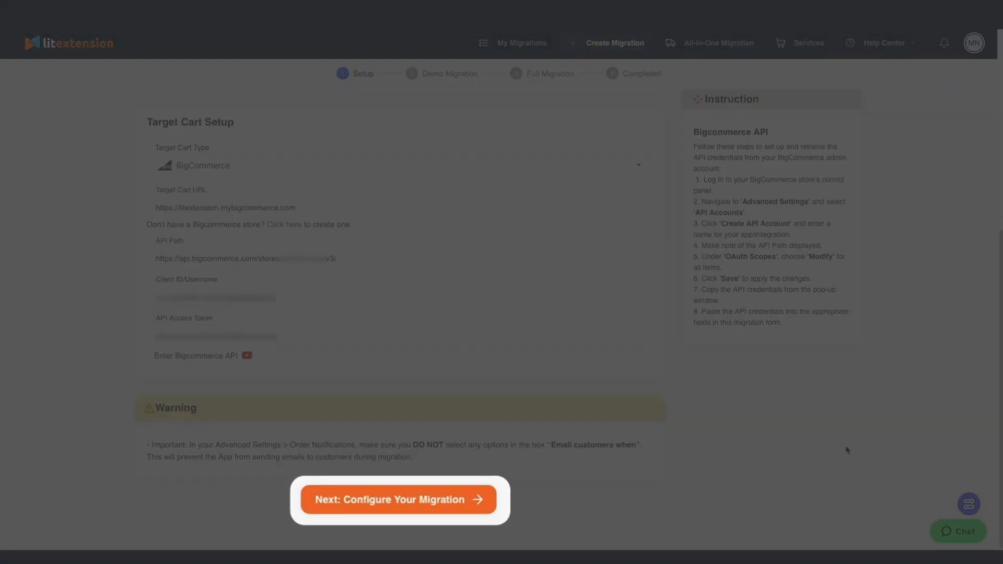
Step: Configure and run the demo and full migration through to the Completed page
click(398, 500)
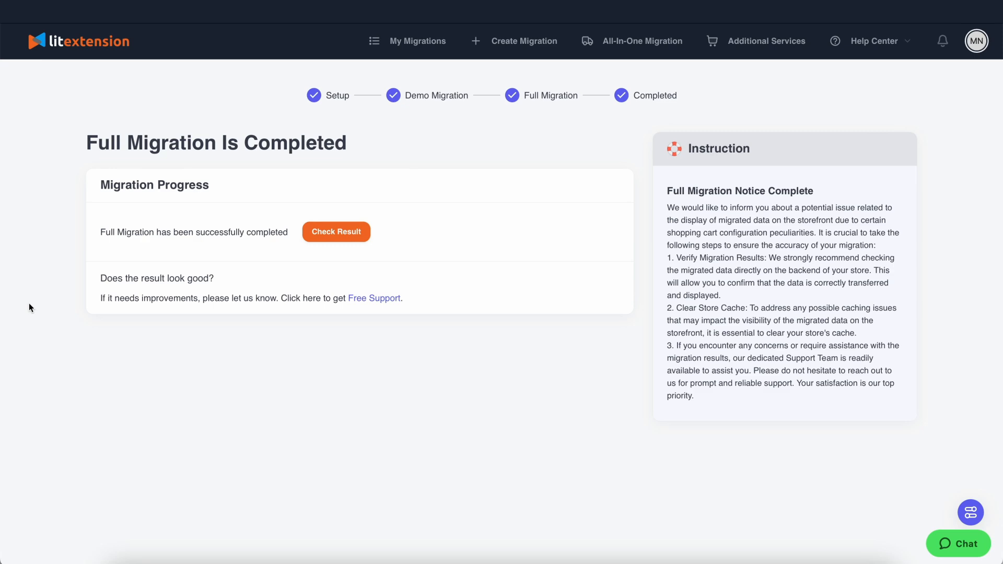
click(957, 543)
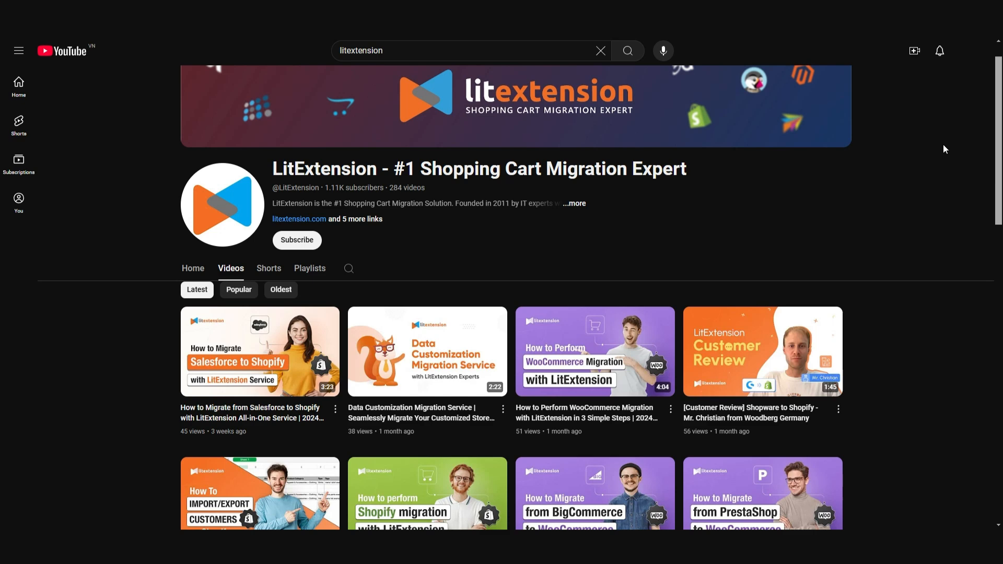
Step: Subscribe to the LitExtension YouTube channel
scroll(down, 3)
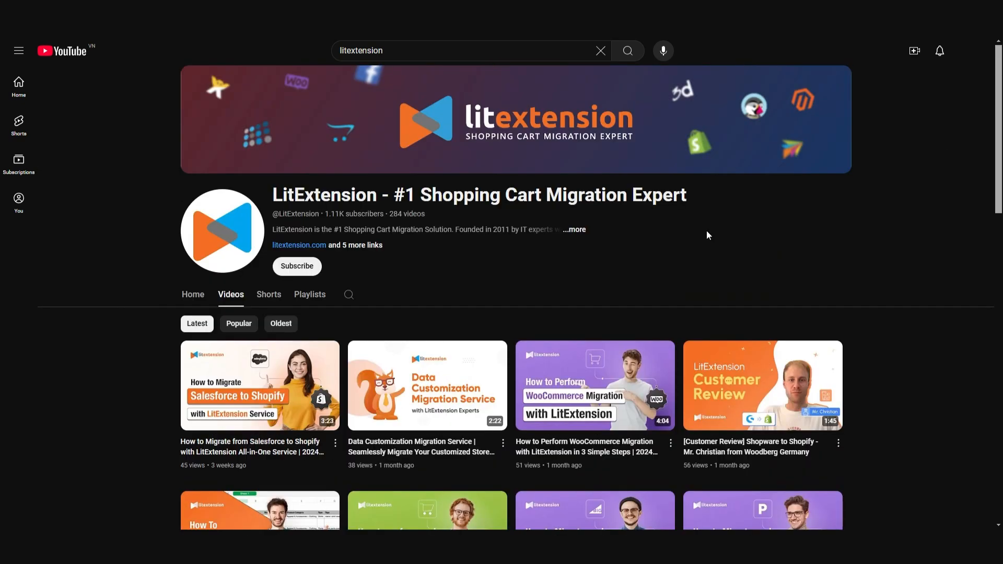
click(296, 266)
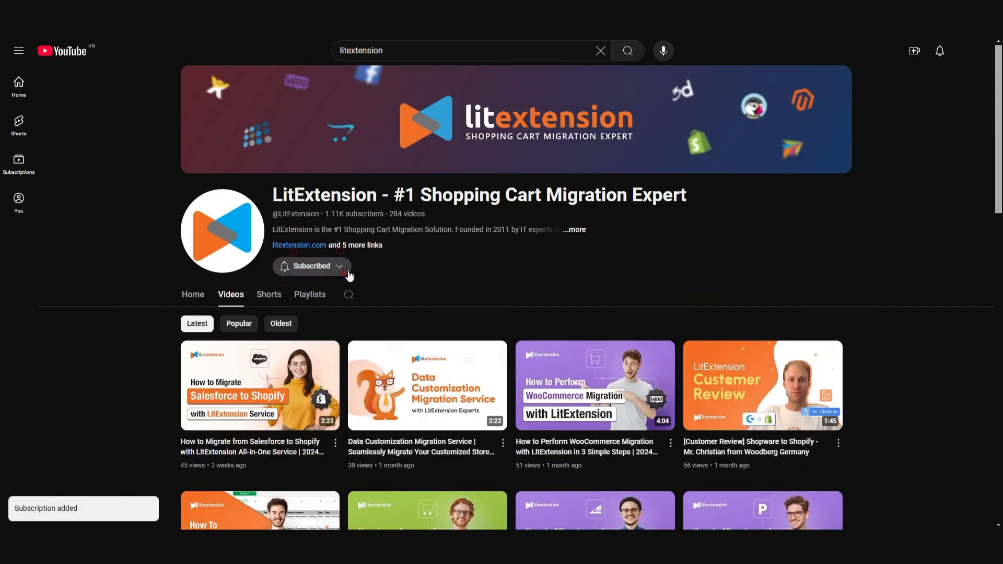
mouse_move(953, 61)
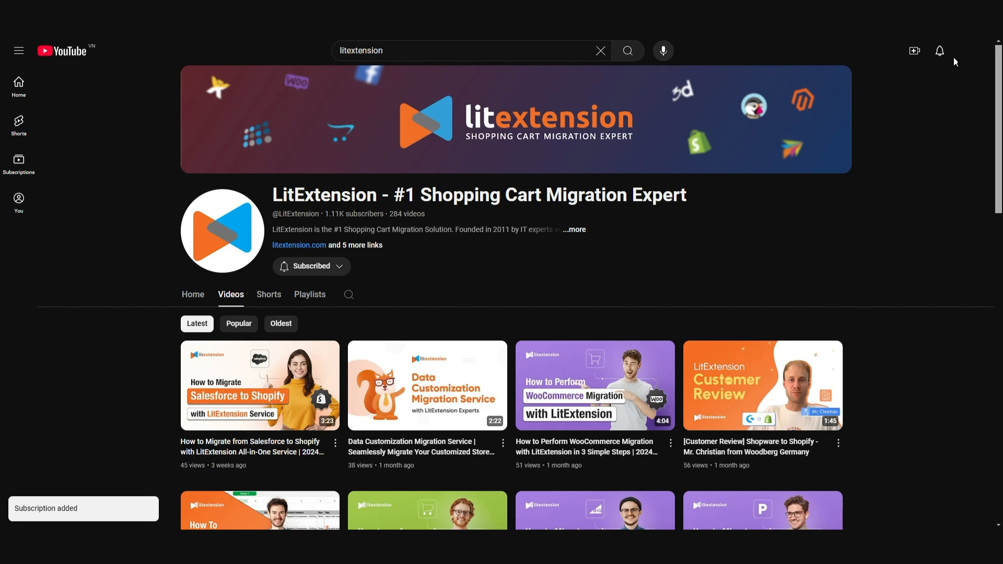